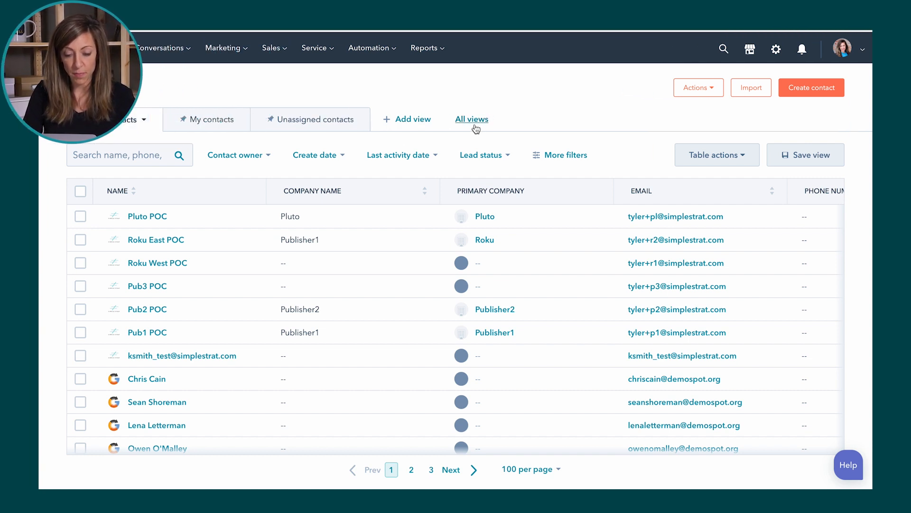
# Browse the saved contact views and review the contact lists page
pyautogui.click(472, 119)
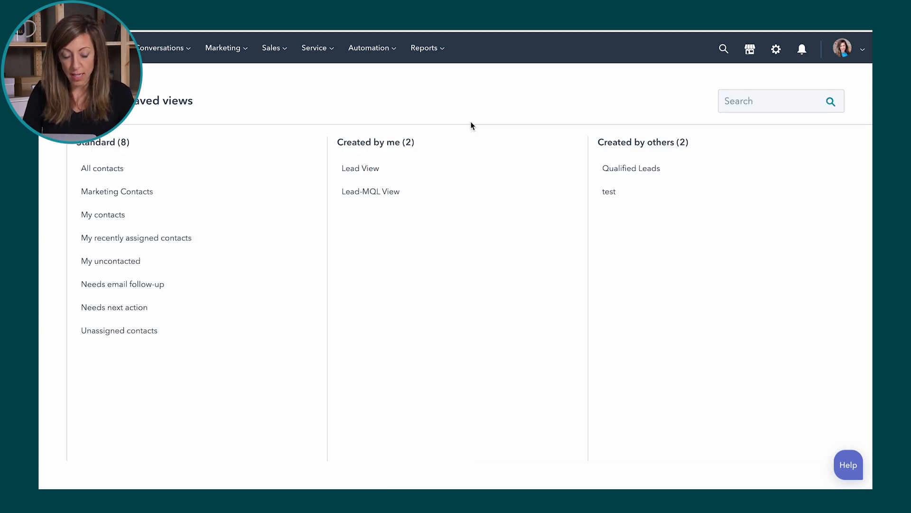
pyautogui.moveTo(122, 156)
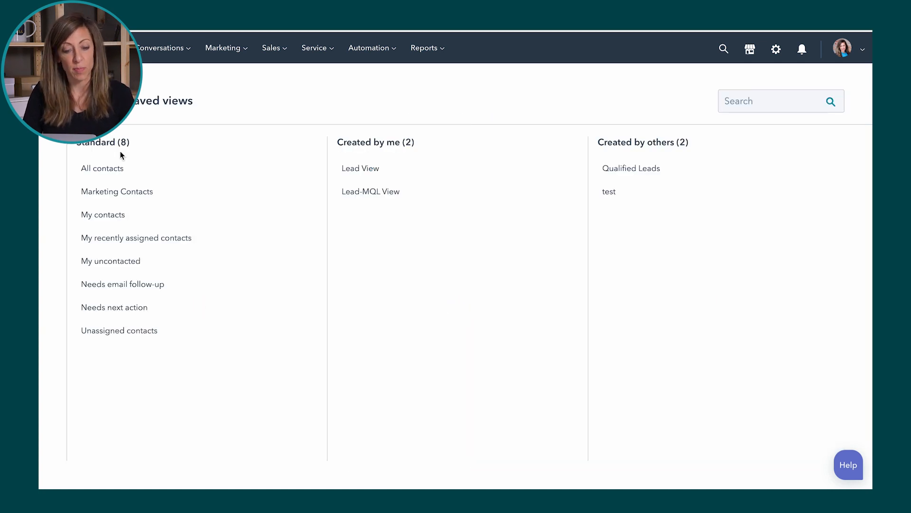
pyautogui.moveTo(116, 168)
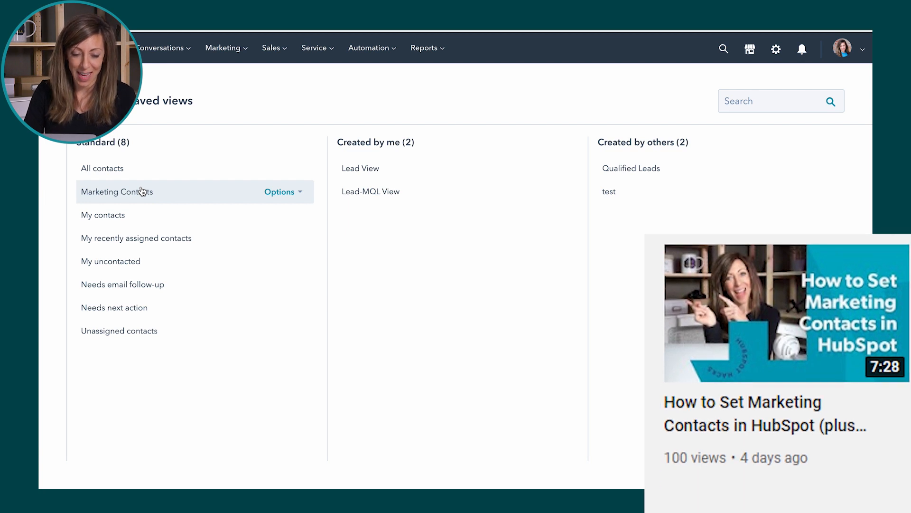
pyautogui.click(102, 215)
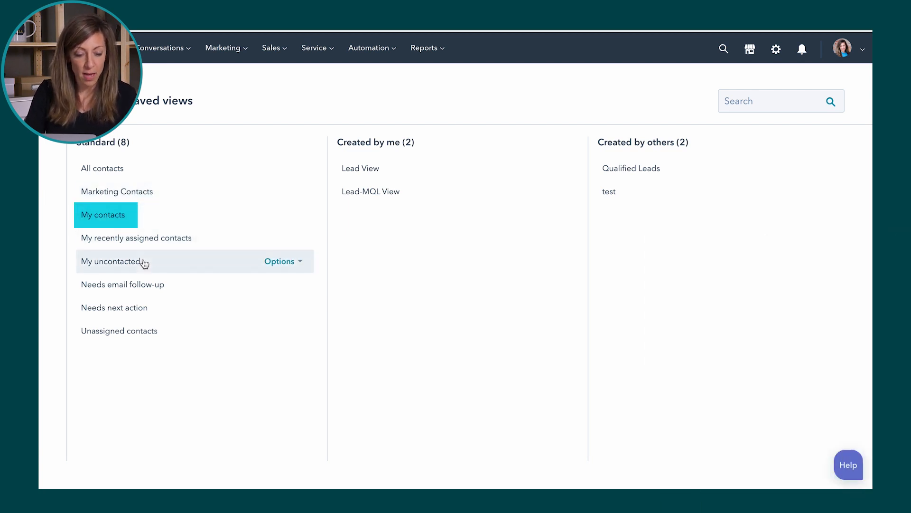
pyautogui.click(112, 261)
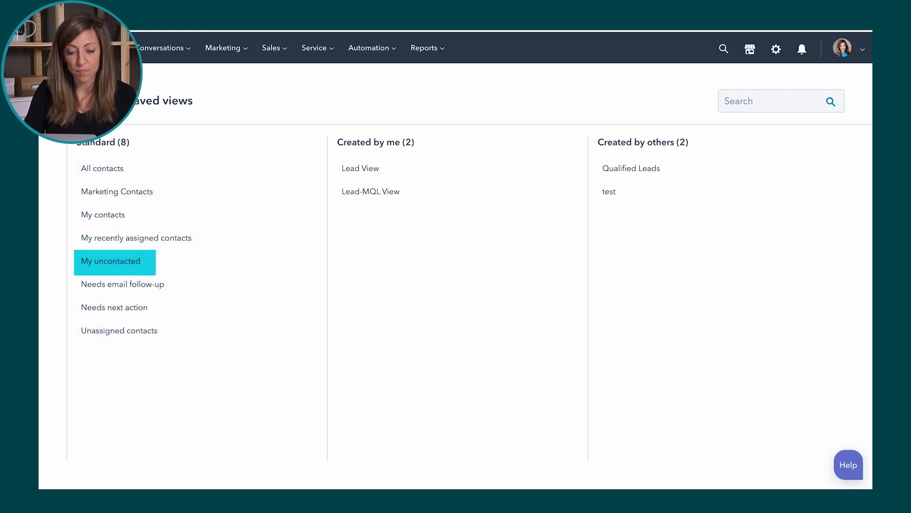
pyautogui.moveTo(371, 191)
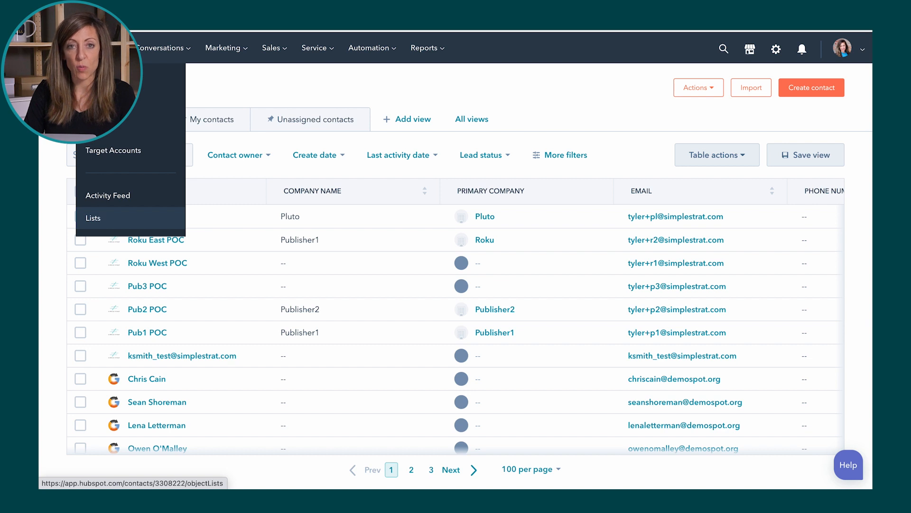
pyautogui.click(94, 217)
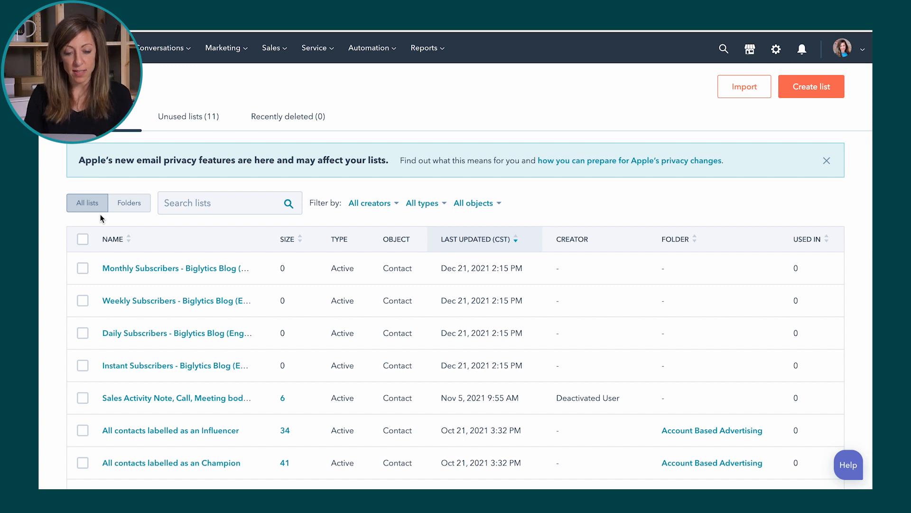
pyautogui.scroll(-3)
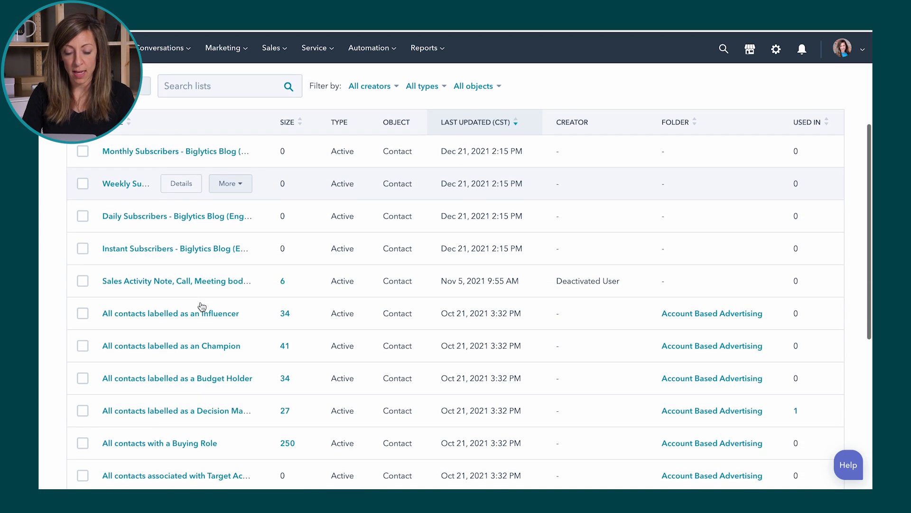
pyautogui.scroll(-3)
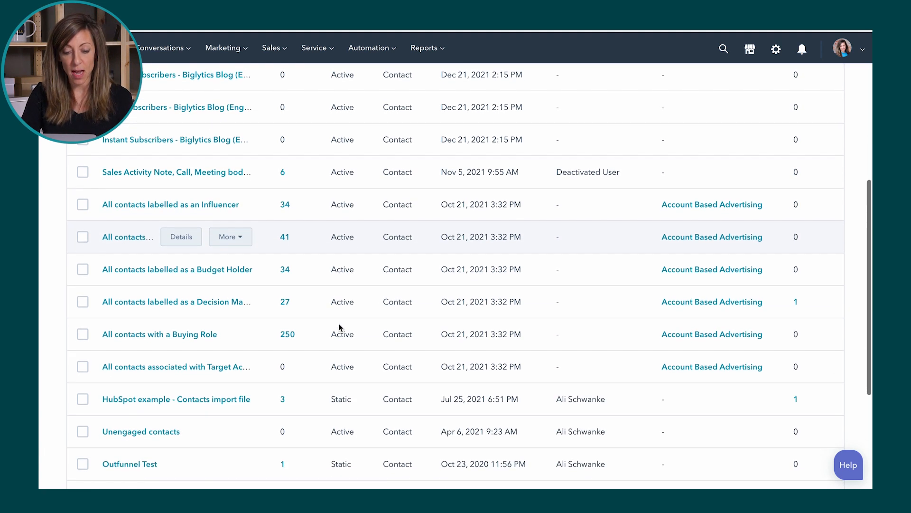
pyautogui.scroll(-3)
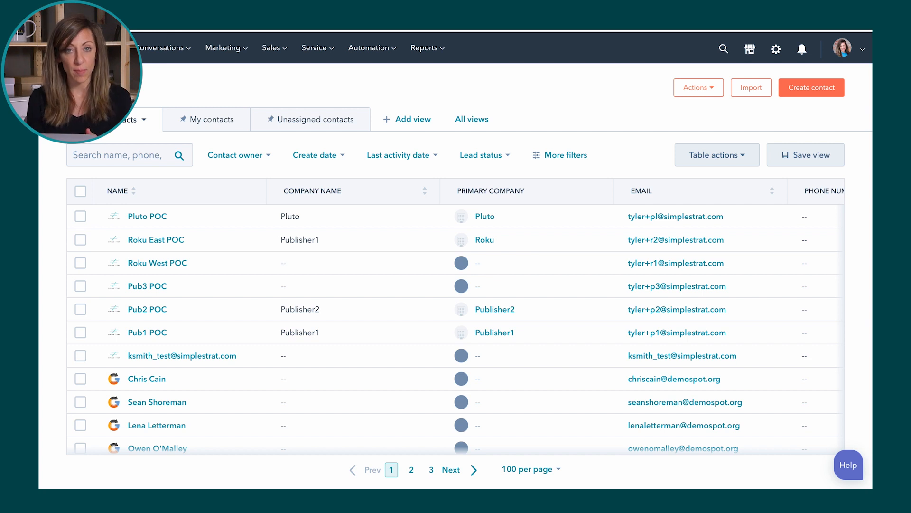
pyautogui.moveTo(443, 110)
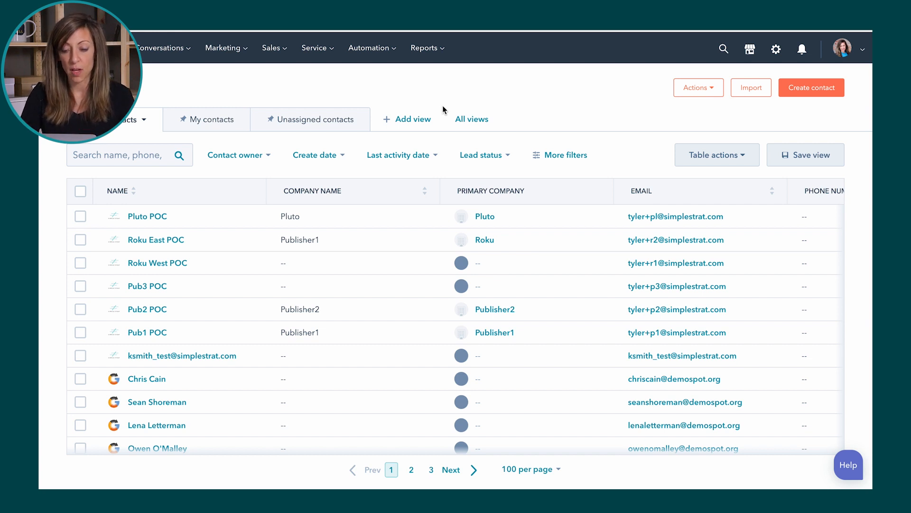
# Filter contacts to Buying Role is any of Blocker or Budget Holder, leaving 56 of 278 records
pyautogui.click(566, 154)
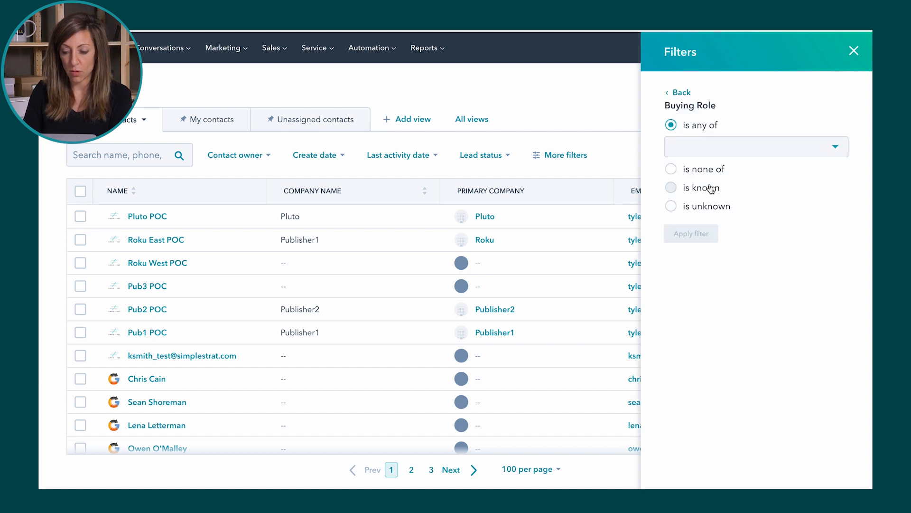
pyautogui.click(756, 146)
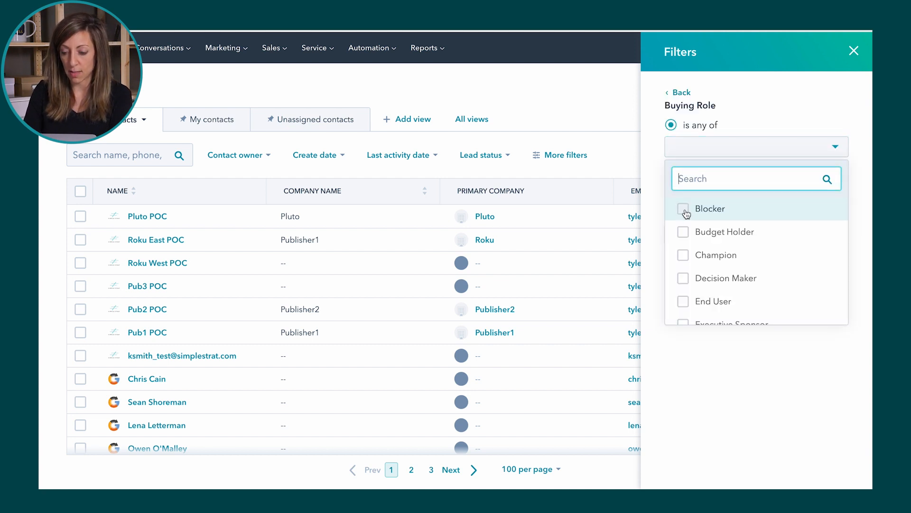
pyautogui.click(683, 234)
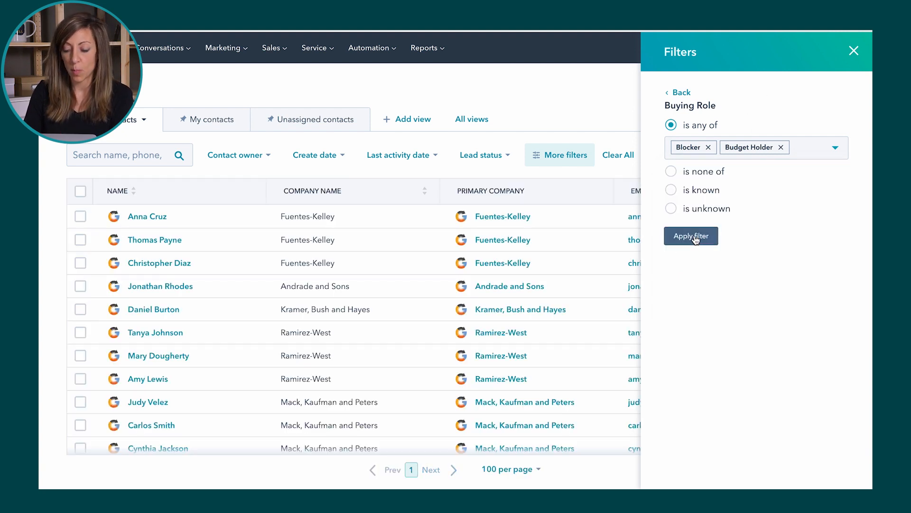
pyautogui.click(691, 236)
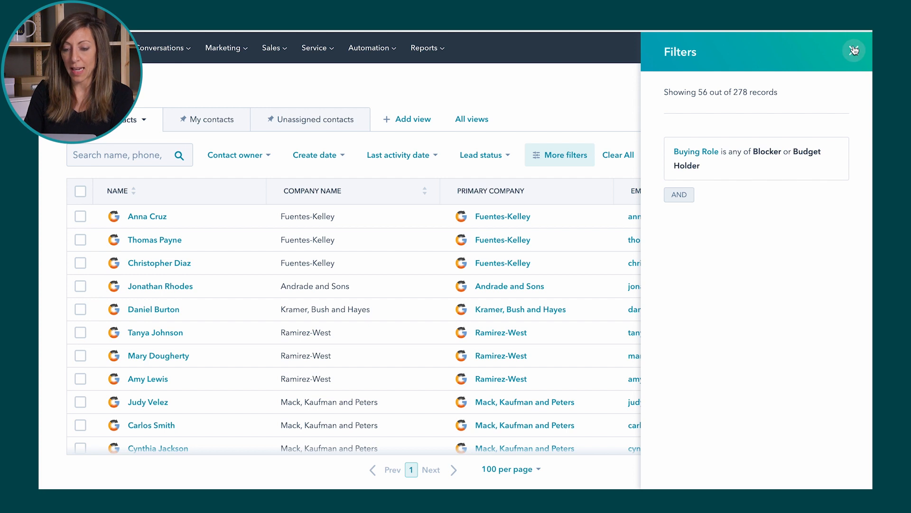
pyautogui.click(855, 50)
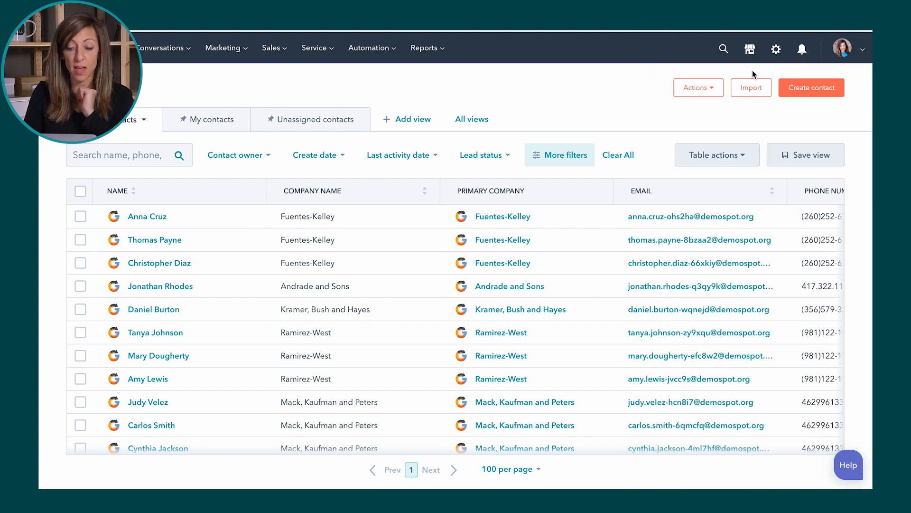
pyautogui.moveTo(605, 90)
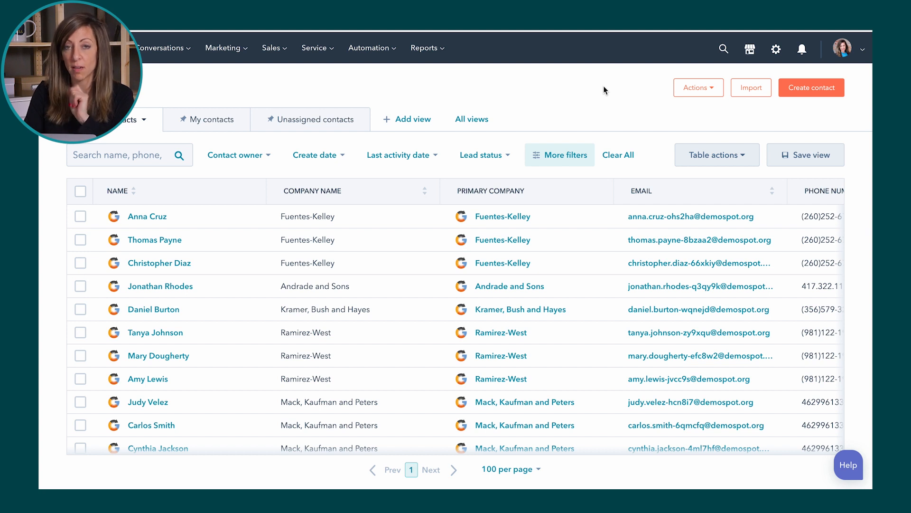
pyautogui.moveTo(693, 144)
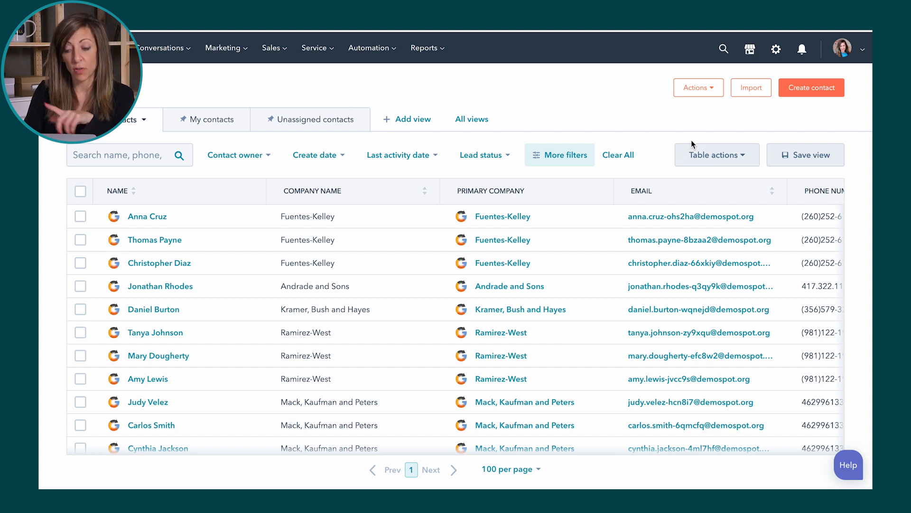
# Save the filtered table as a new private view 'Buying Role is X' and open it from All views
pyautogui.click(806, 154)
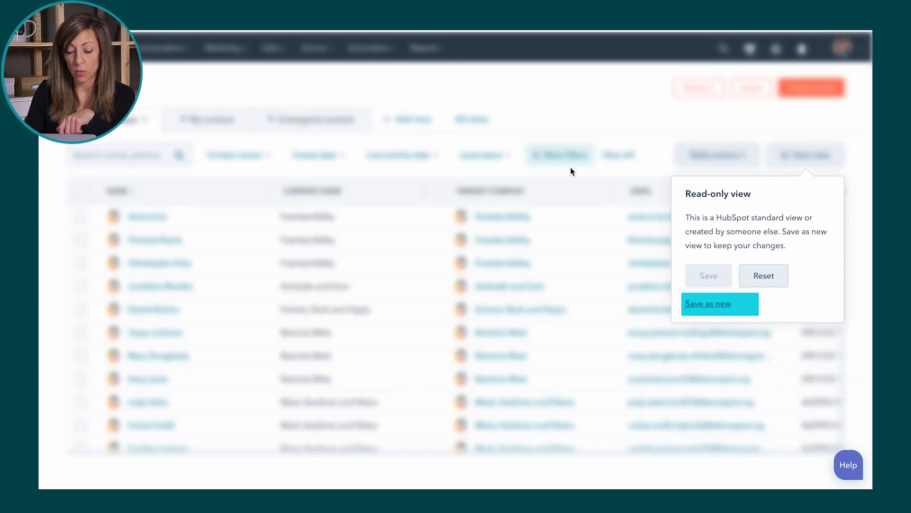
pyautogui.click(708, 304)
pyautogui.write('Buying Role is X')
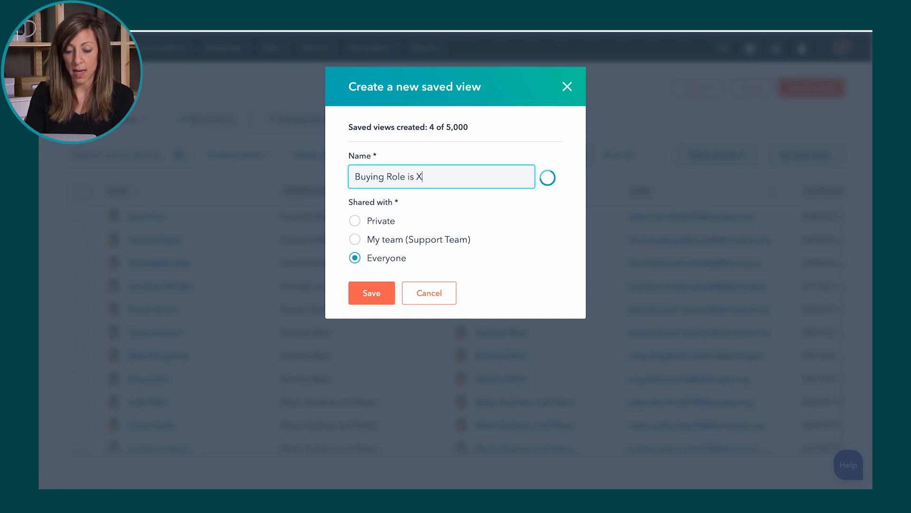
pyautogui.click(354, 221)
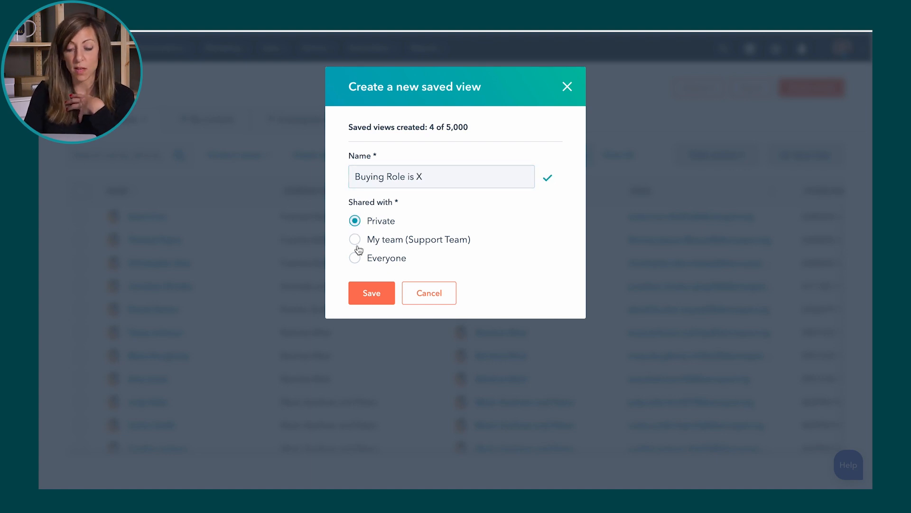
pyautogui.click(371, 293)
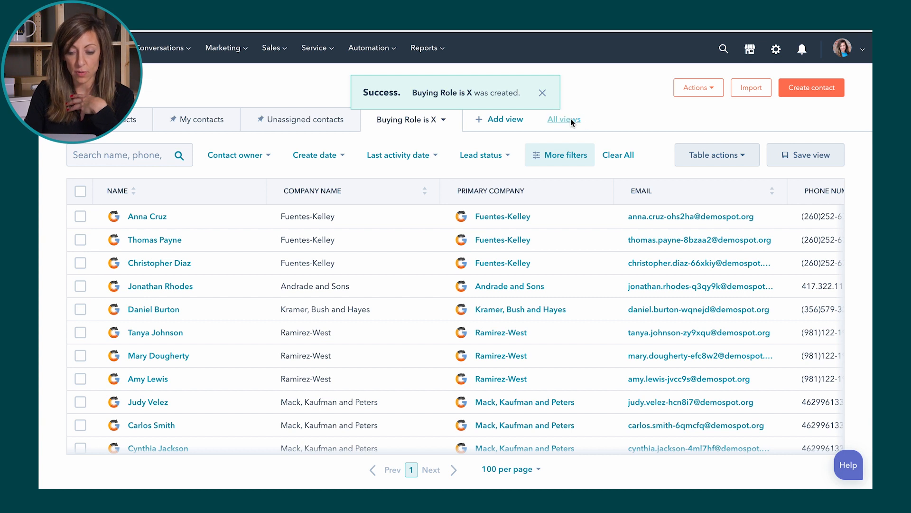
pyautogui.click(563, 120)
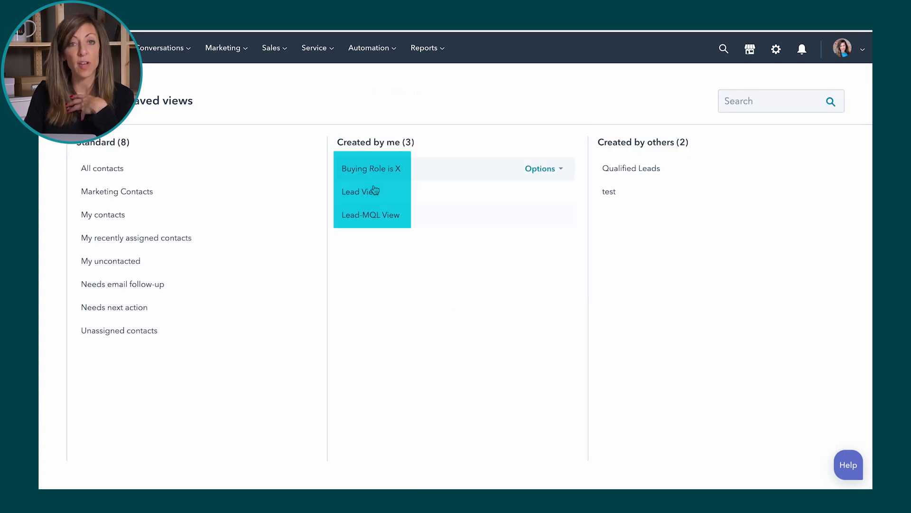
pyautogui.click(372, 168)
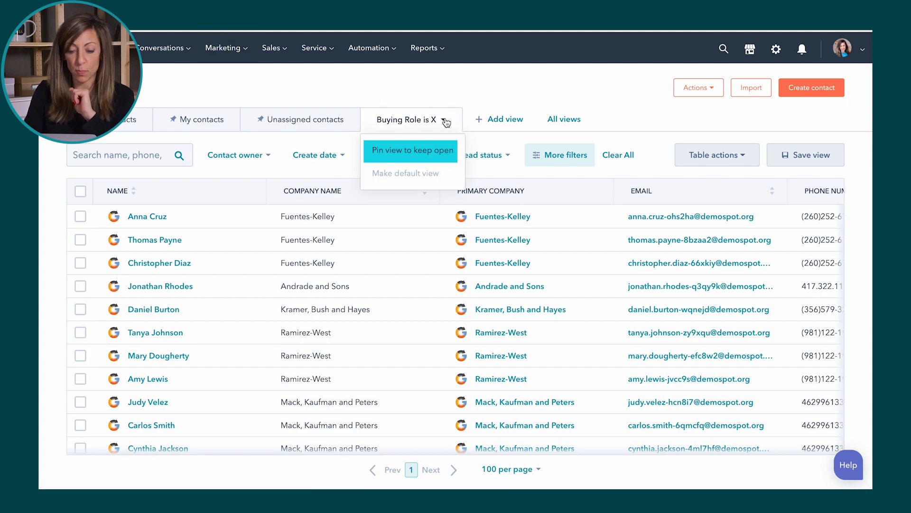
# Pin the 'Buying Role is X' view so it stays open as a tab
pyautogui.click(410, 150)
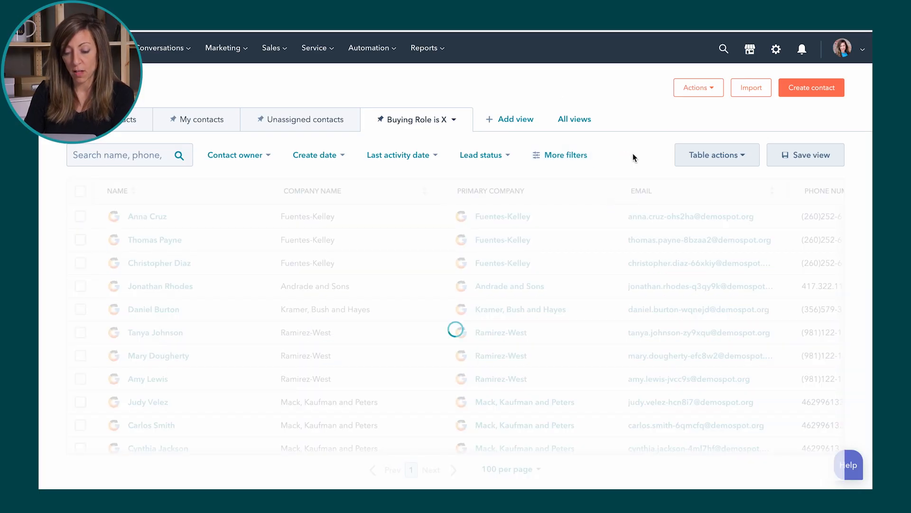
# Filter the view by List membership in 'All contacts with a Buying Role', giving 250 of 278 records
pyautogui.click(558, 155)
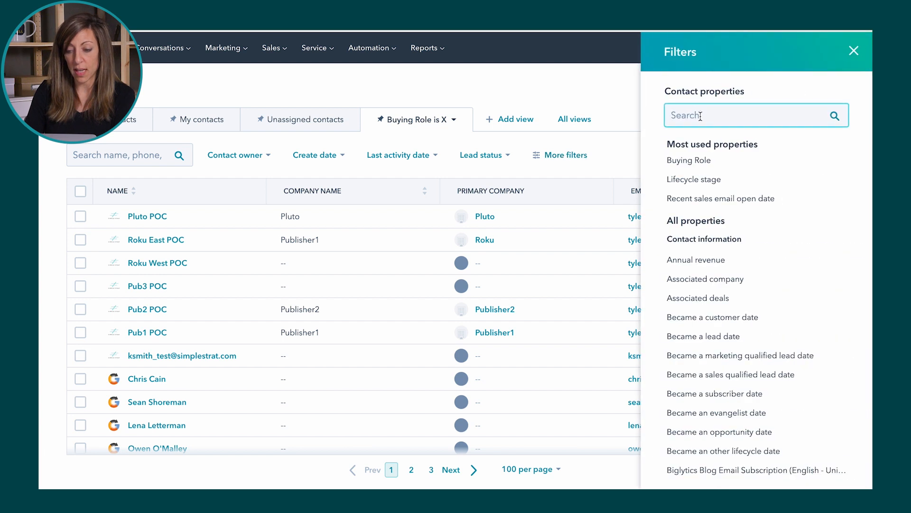
pyautogui.write('list')
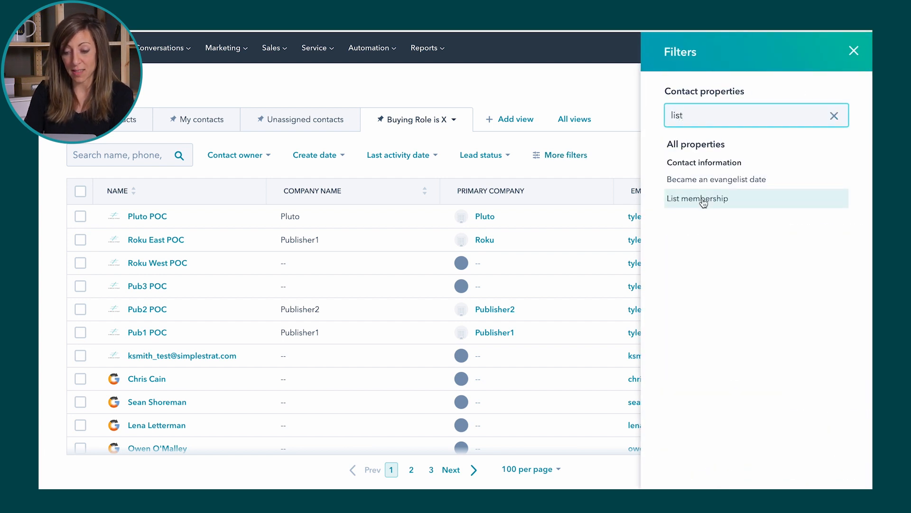
pyautogui.click(697, 198)
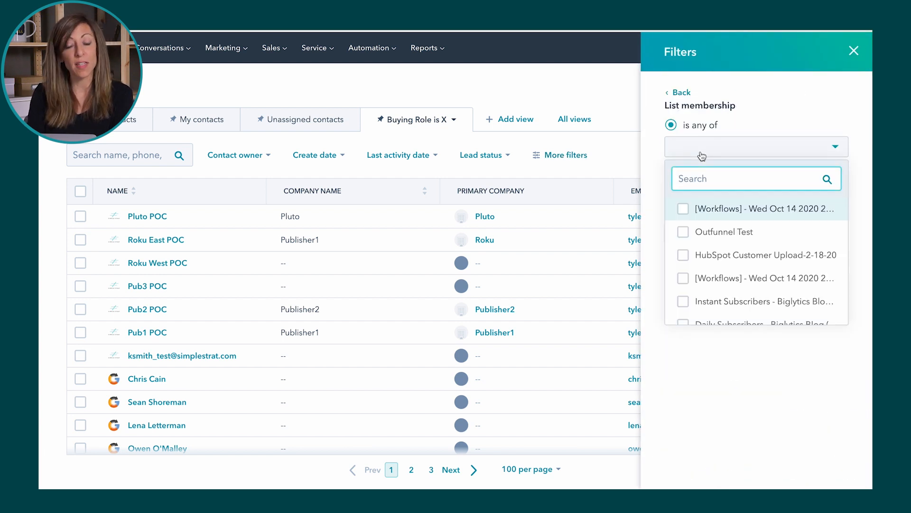
pyautogui.write('buying')
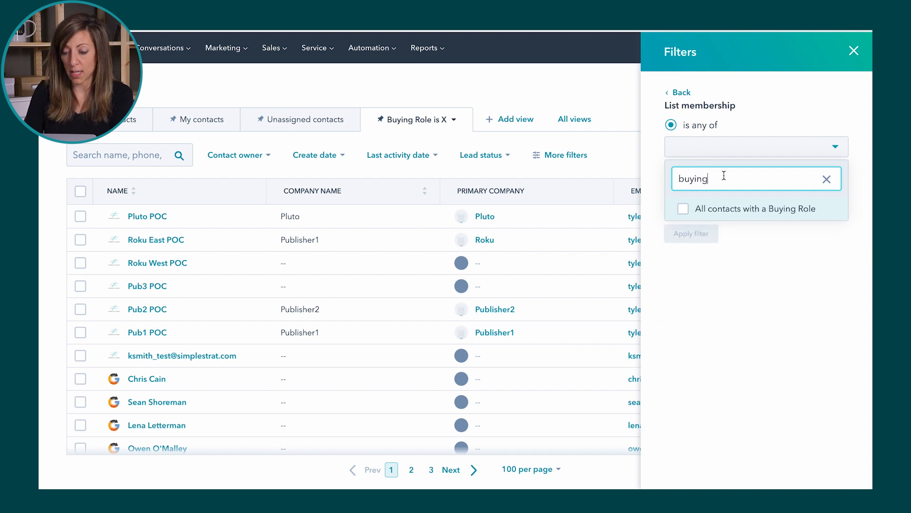
pyautogui.click(683, 208)
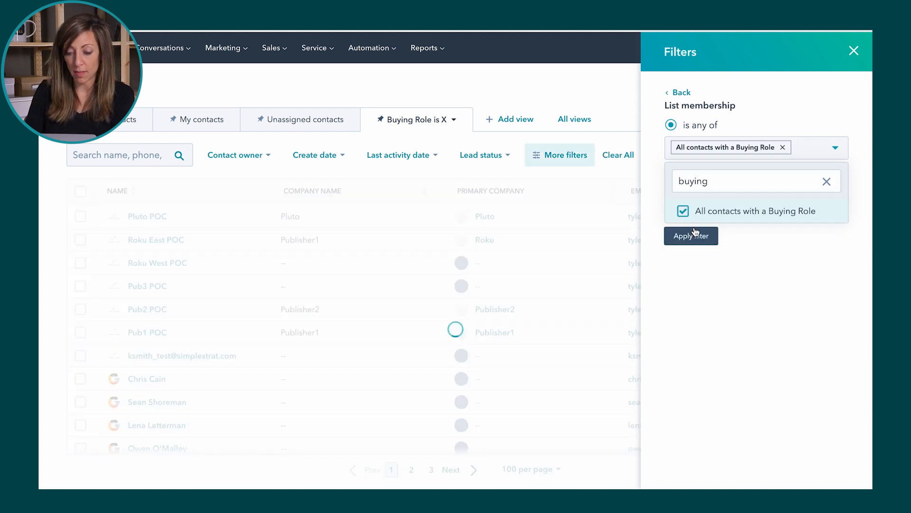
pyautogui.click(690, 235)
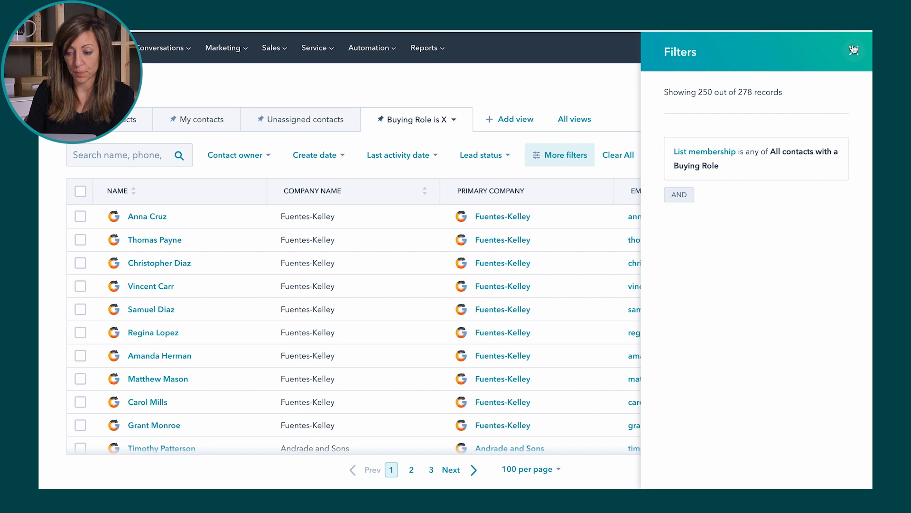
pyautogui.click(855, 50)
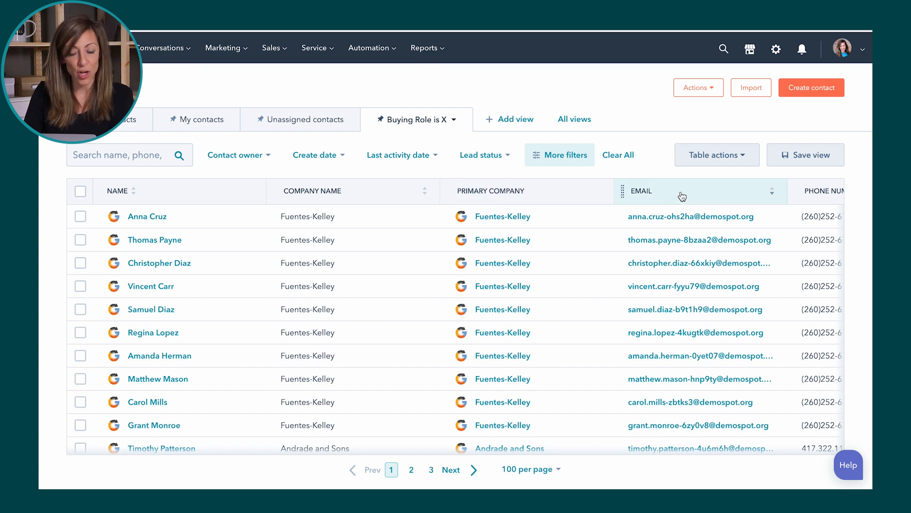
# Add a 'Became a lead date' column via Edit columns and place it right after Name
pyautogui.click(717, 155)
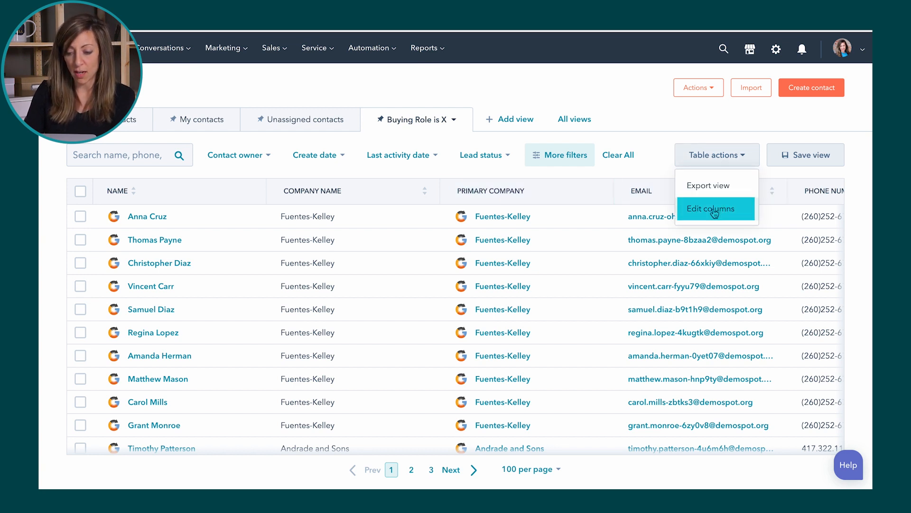
pyautogui.click(710, 207)
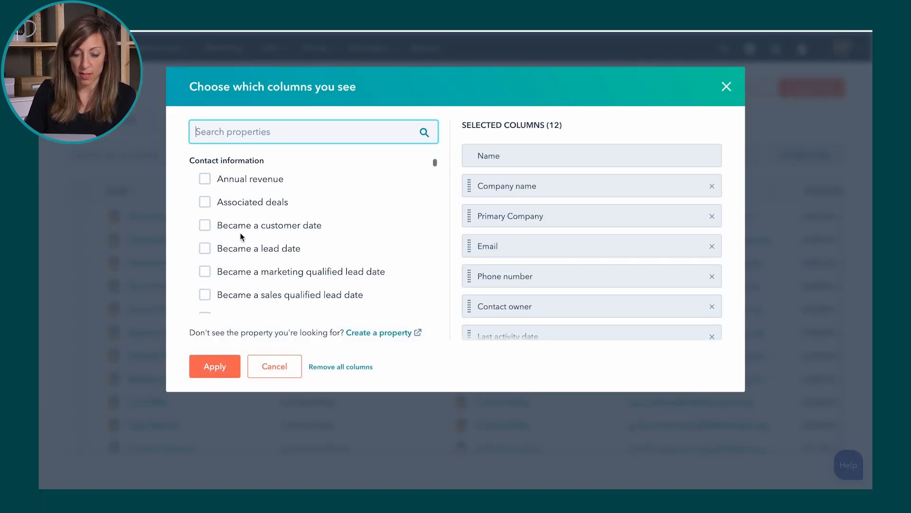
pyautogui.scroll(-3)
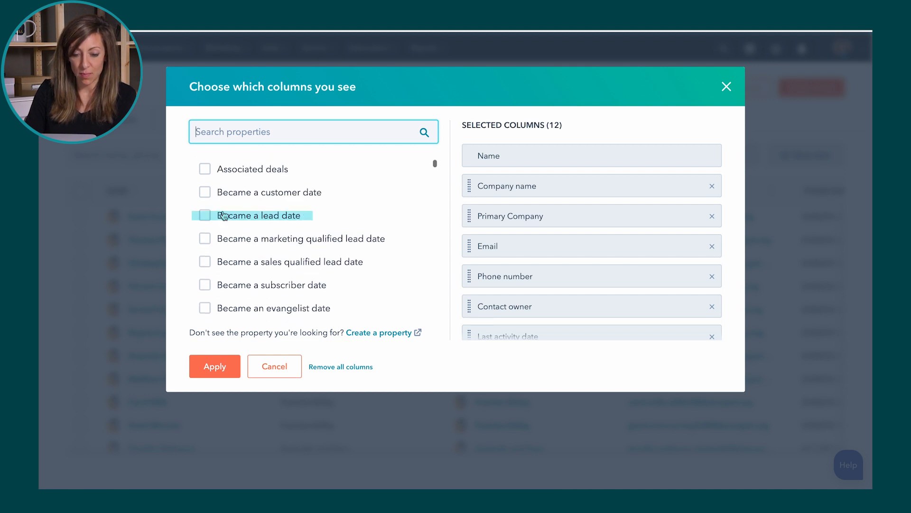
pyautogui.click(205, 215)
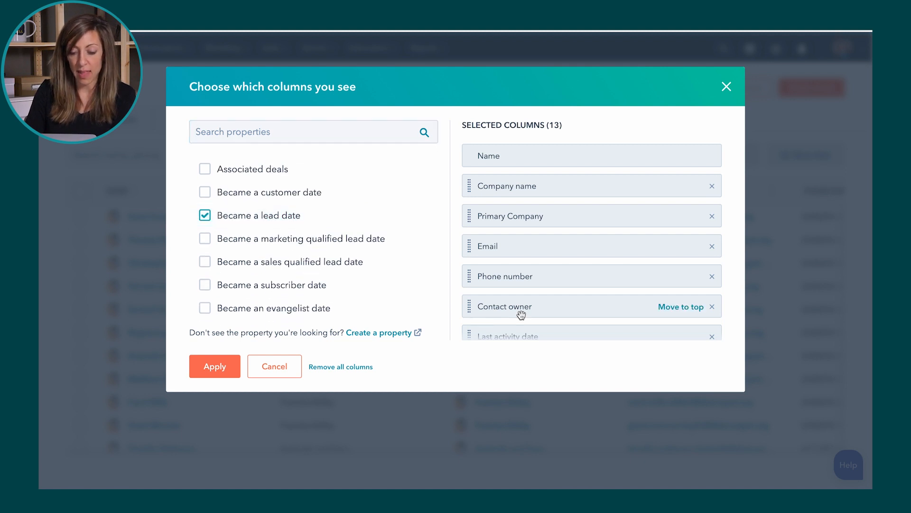
pyautogui.scroll(-3)
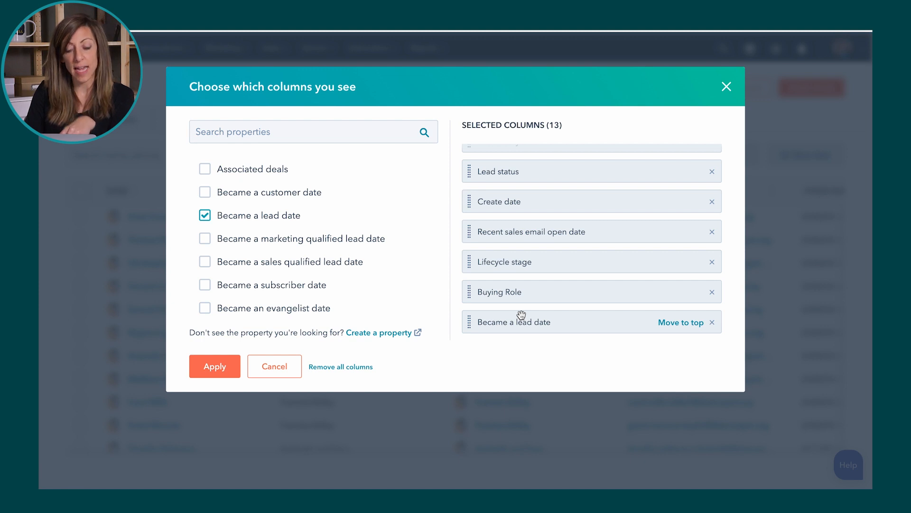
pyautogui.moveTo(522, 322); pyautogui.dragTo(519, 222)
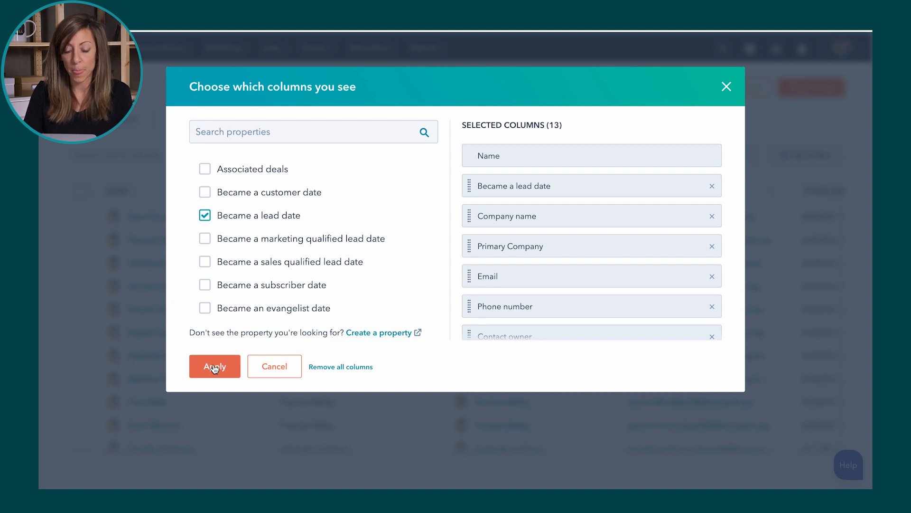
pyautogui.click(214, 366)
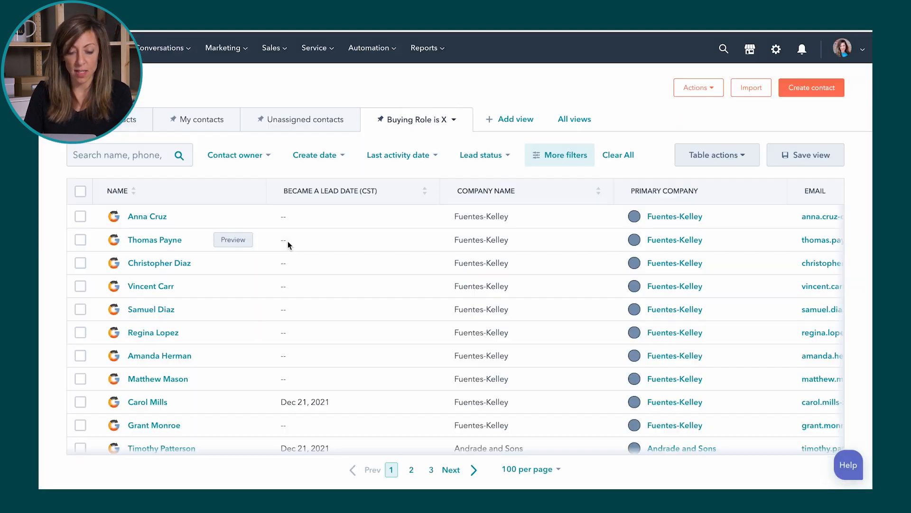
pyautogui.moveTo(293, 379)
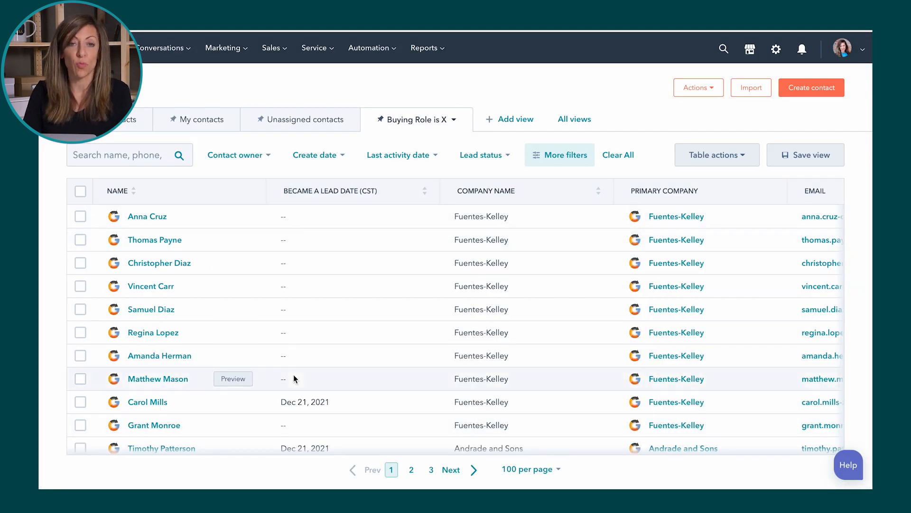